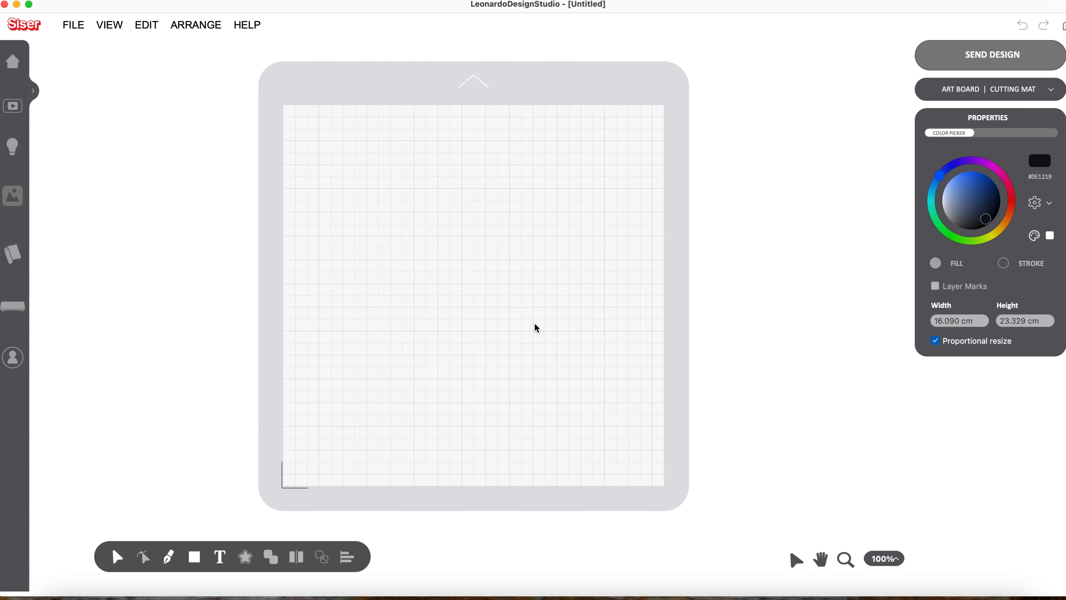
pyautogui.moveTo(62, 75)
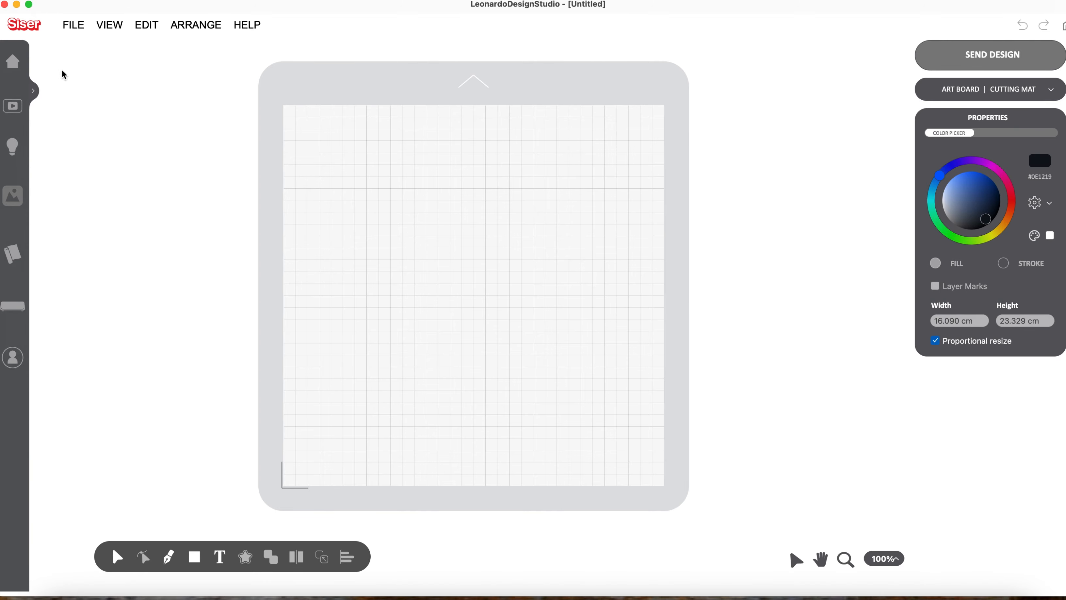
# Start a file import and select Untitled_Artwork3.png from Downloads.
pyautogui.click(73, 24)
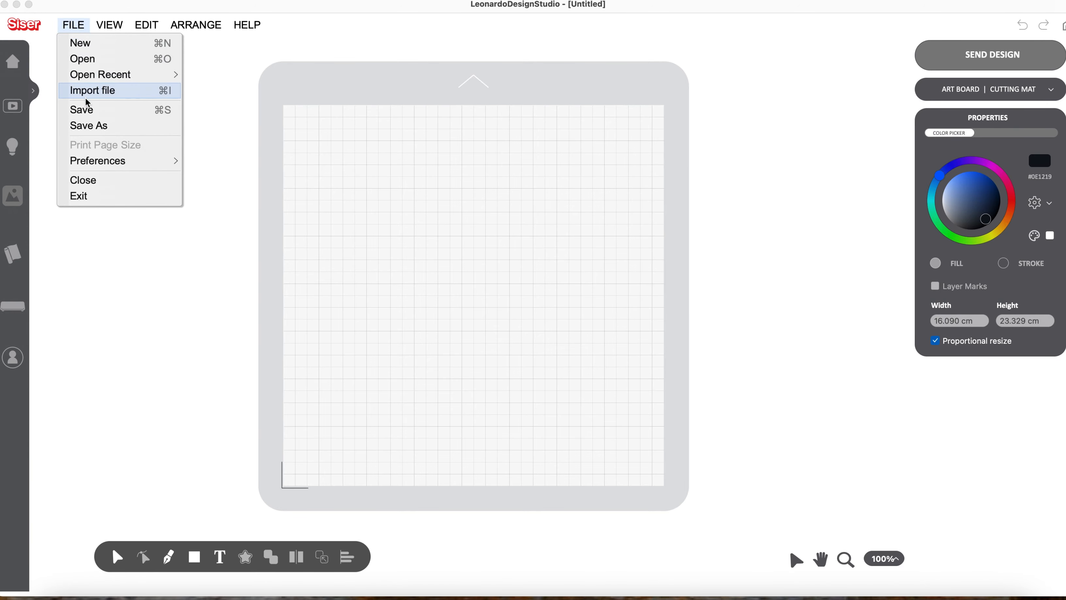
pyautogui.click(92, 90)
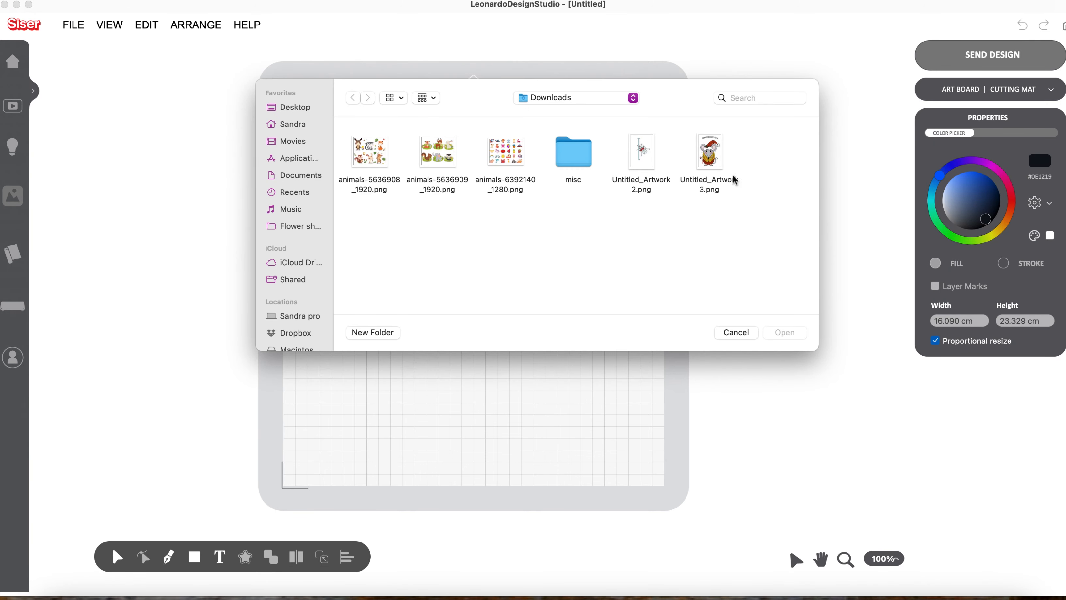
pyautogui.click(709, 151)
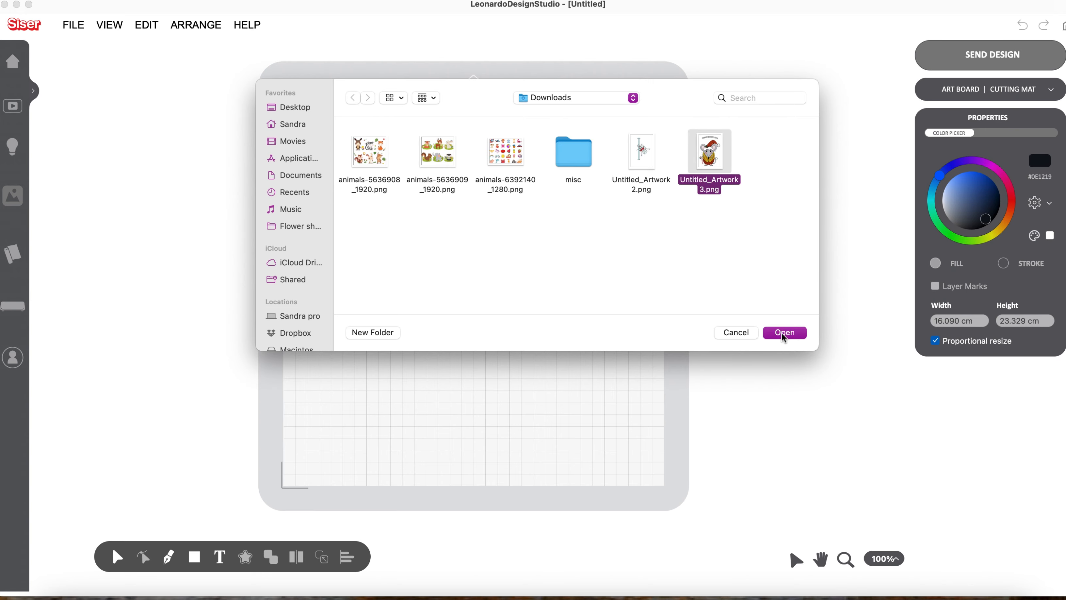
# Load the mouse image into Create Cut Contours and check the artwork mask with the grid off and on.
pyautogui.click(783, 333)
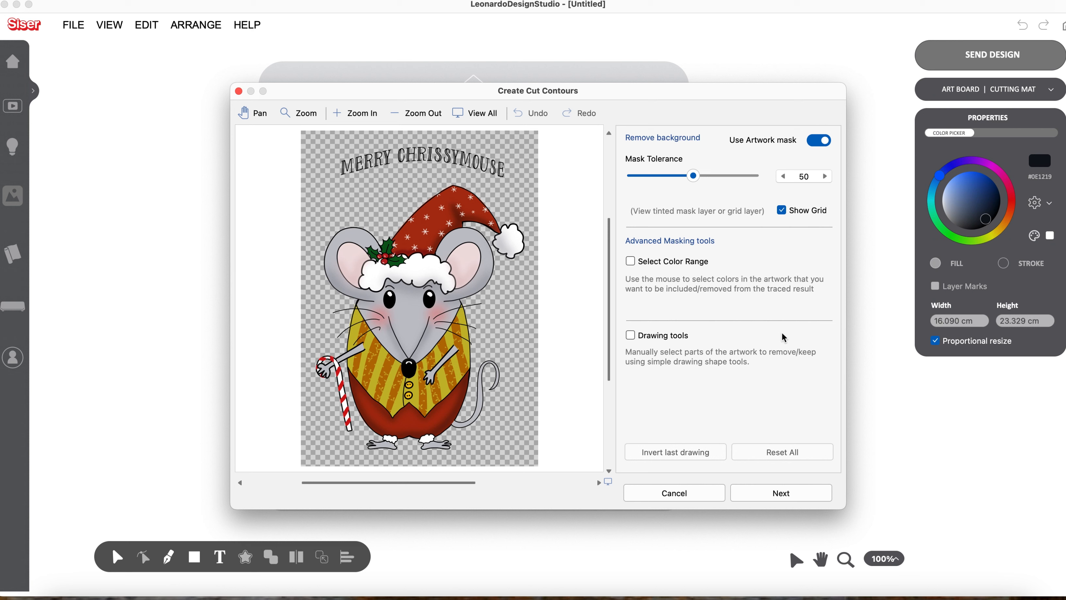
pyautogui.moveTo(542, 374)
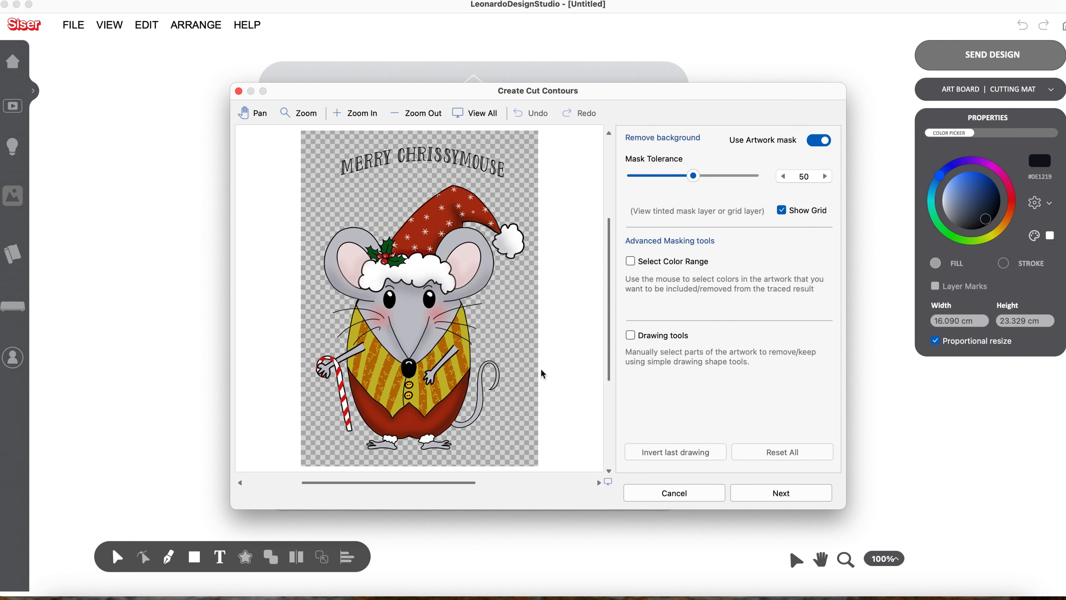
pyautogui.moveTo(683, 196)
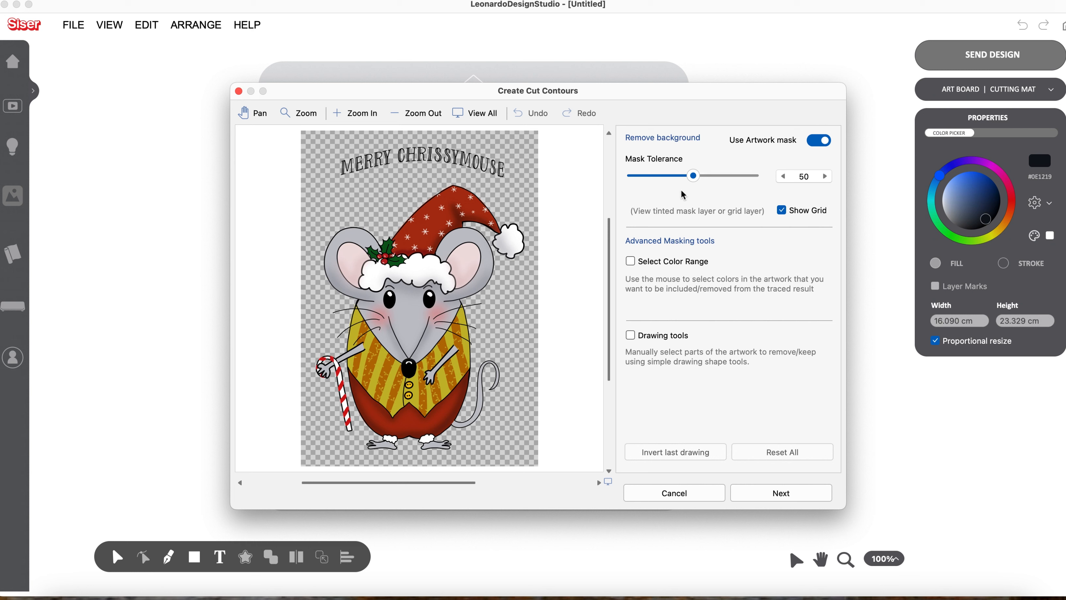
pyautogui.moveTo(660, 221)
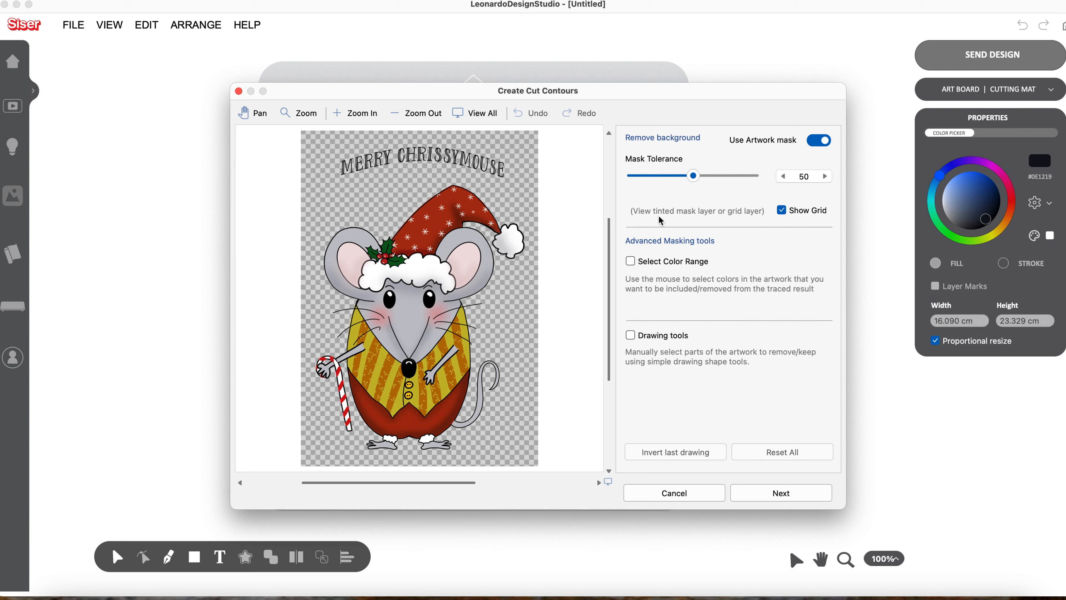
pyautogui.moveTo(768, 219)
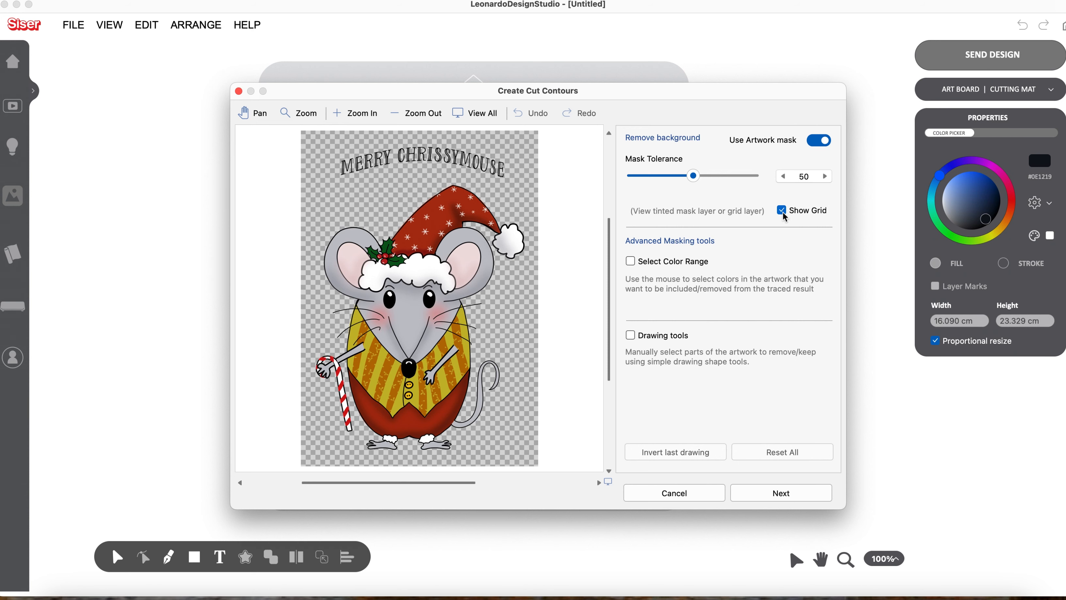
pyautogui.click(781, 210)
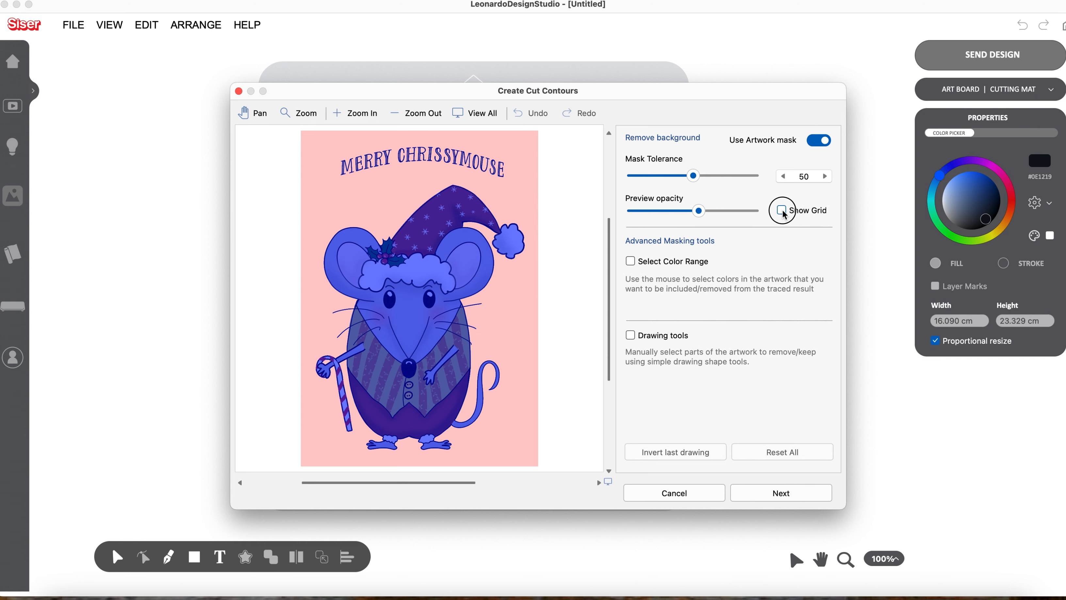
pyautogui.click(782, 210)
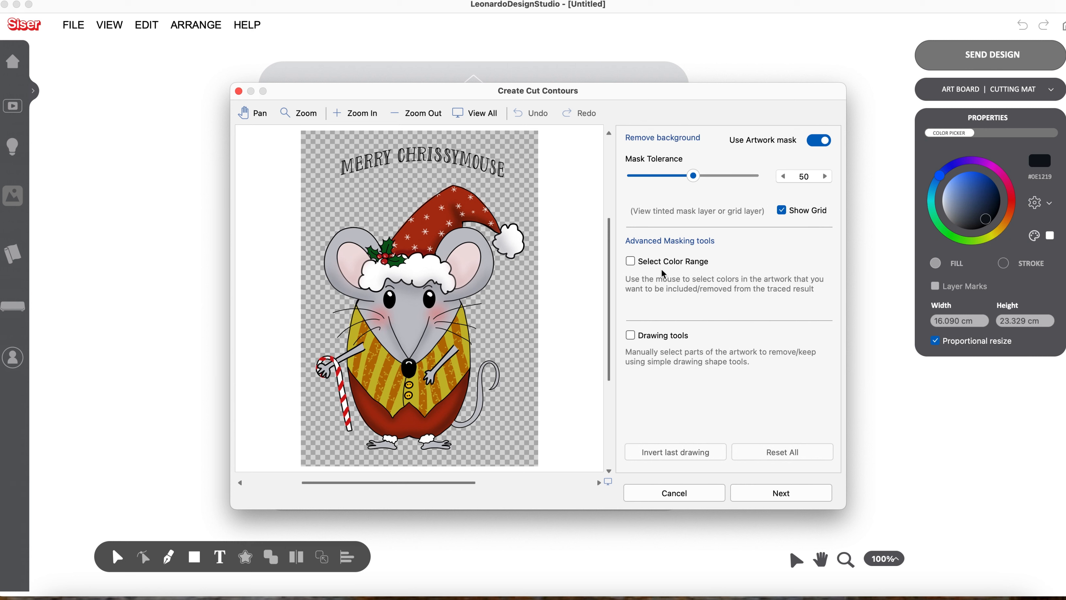
pyautogui.moveTo(770, 489)
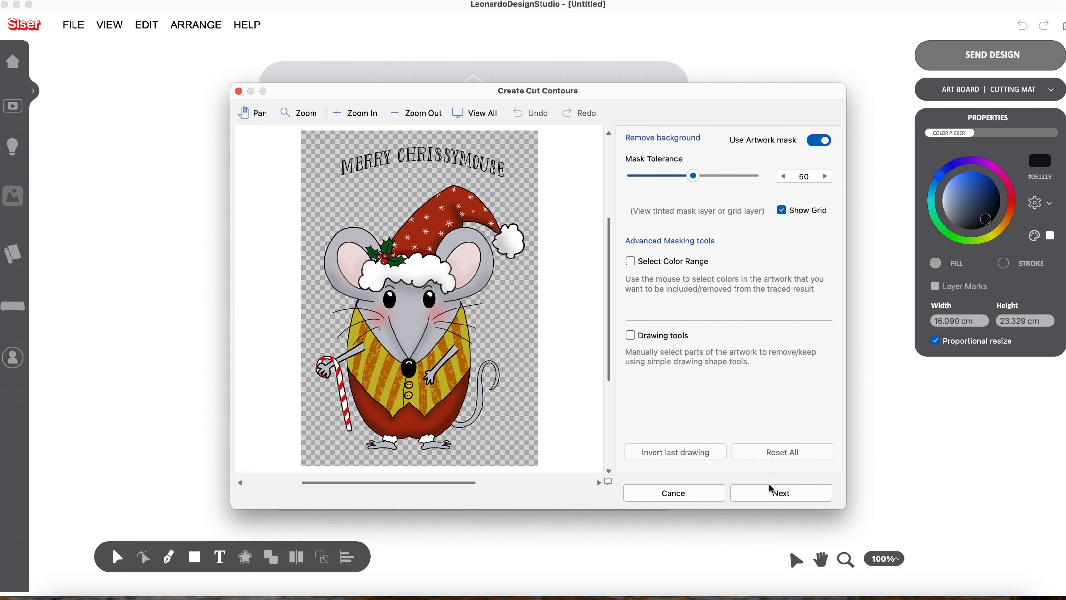
# Advance to the traced contours and reduce the minimum contour area from 25 to 1.
pyautogui.click(780, 493)
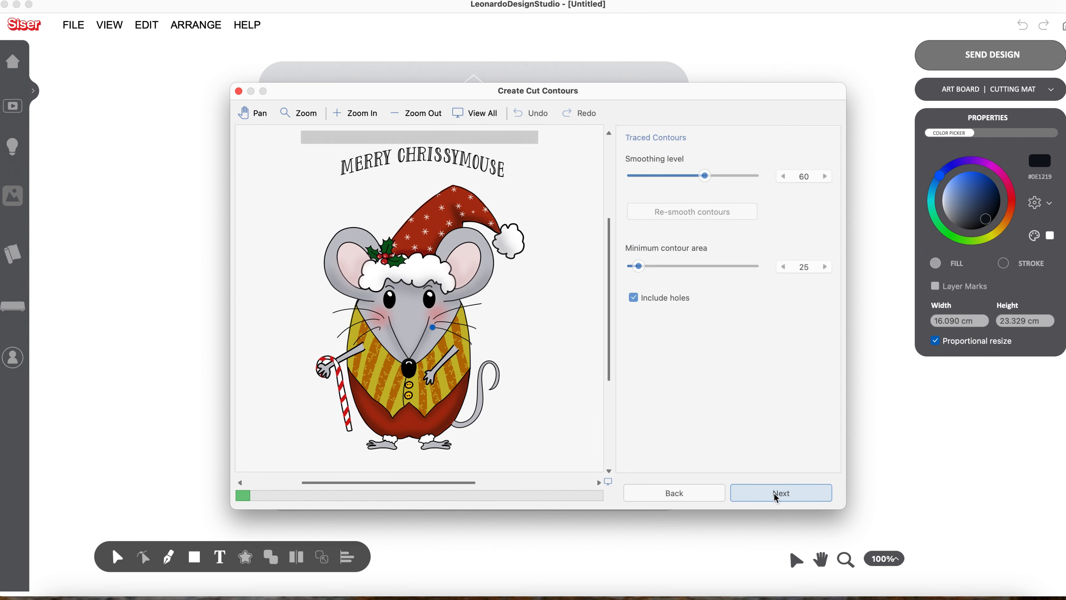
pyautogui.click(780, 492)
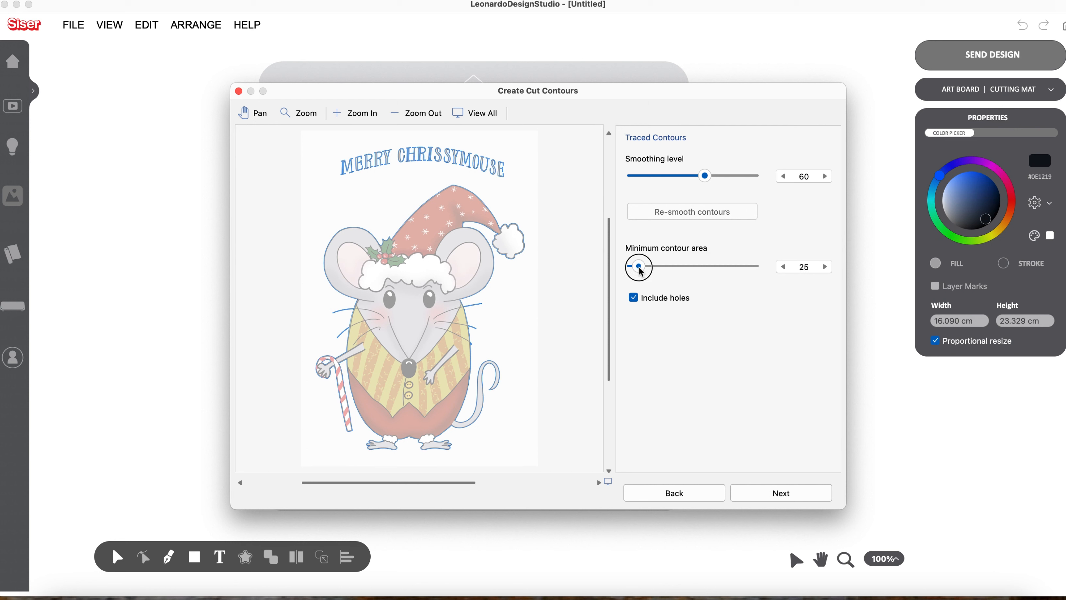
pyautogui.moveTo(638, 266); pyautogui.dragTo(631, 266)
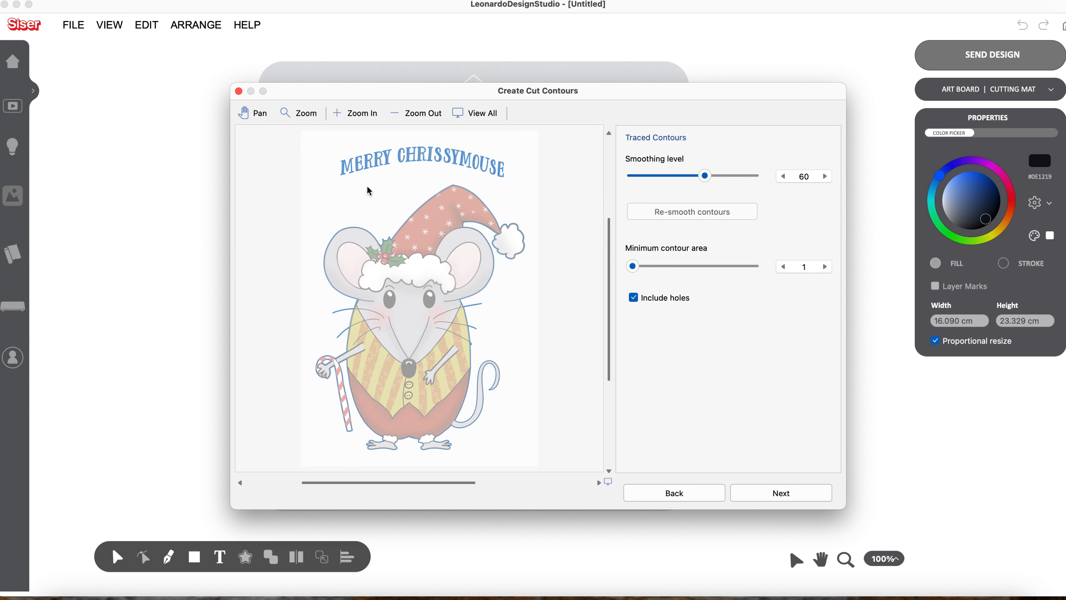
pyautogui.moveTo(366, 159)
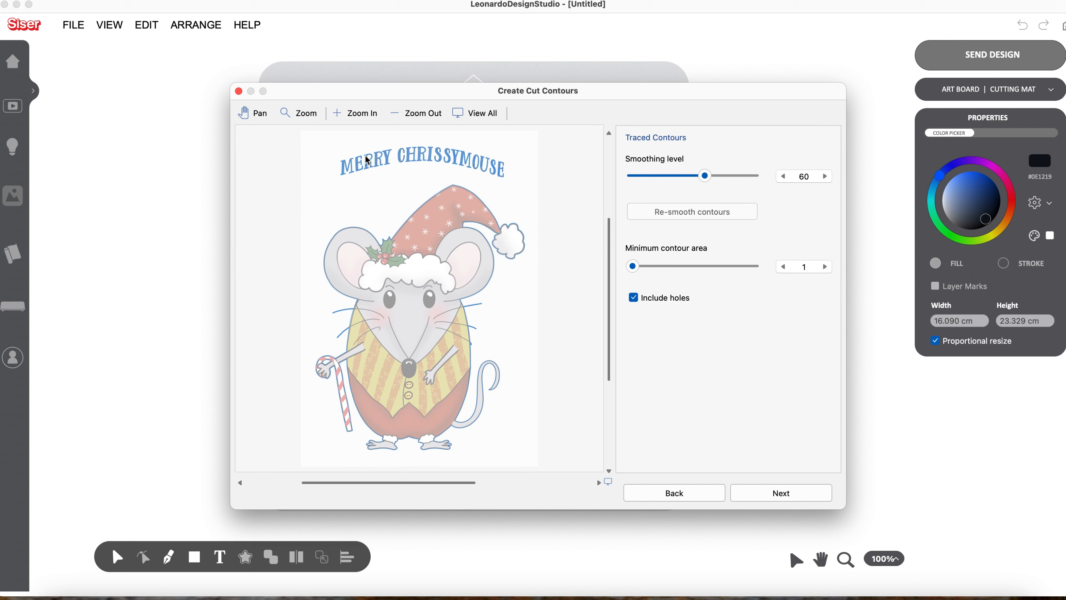
pyautogui.moveTo(381, 162)
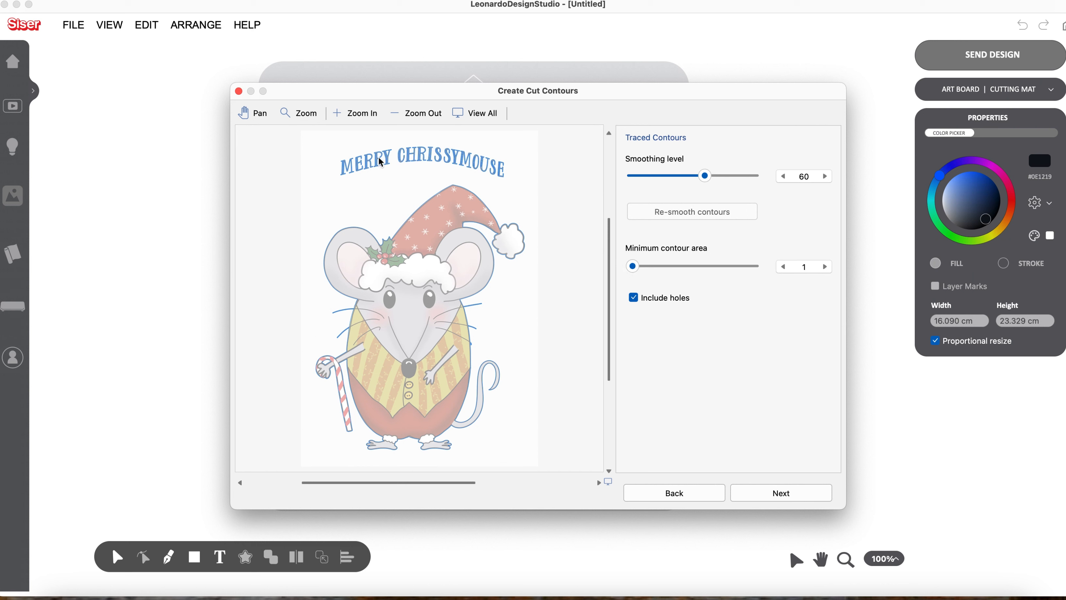
pyautogui.moveTo(365, 202)
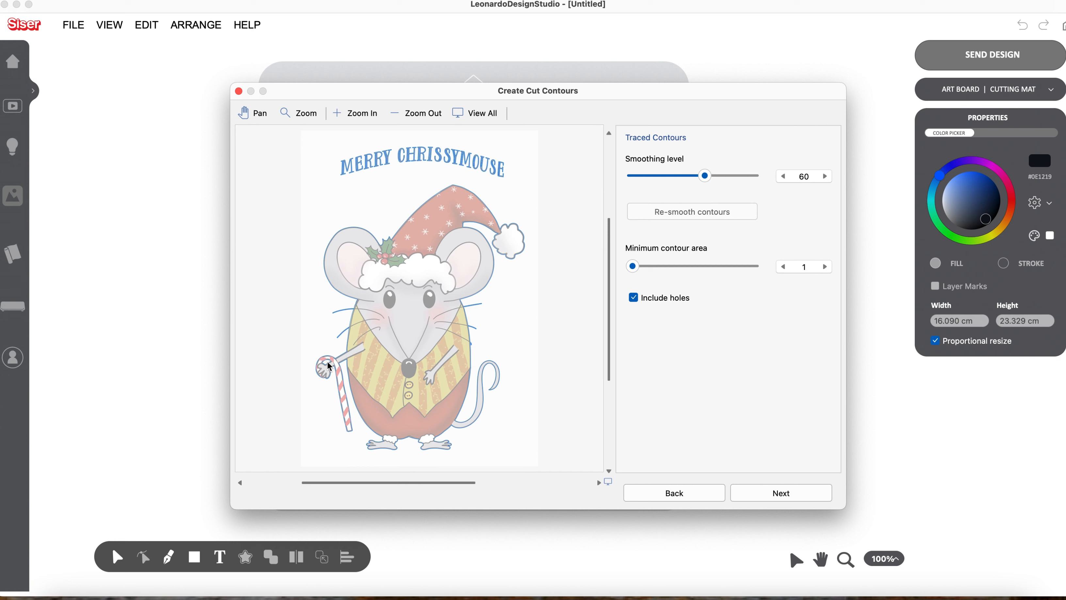
pyautogui.click(633, 298)
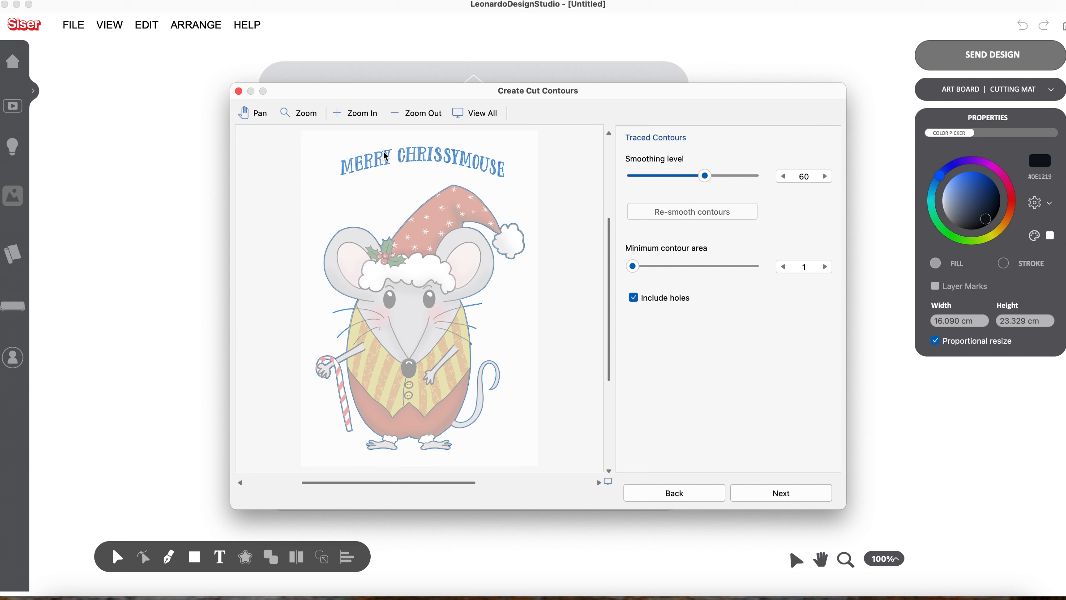
pyautogui.moveTo(327, 366)
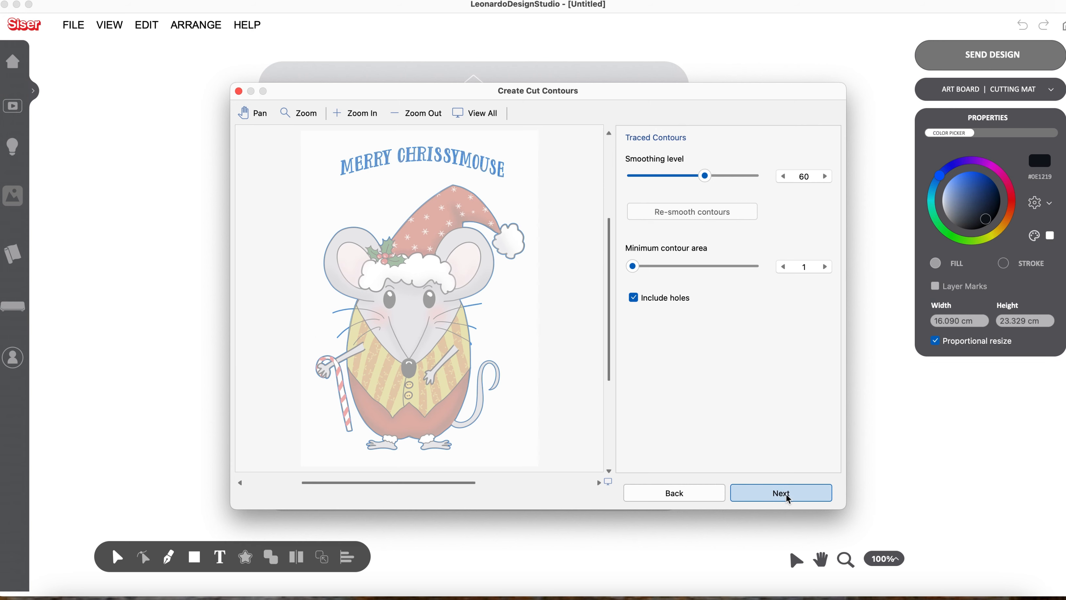
pyautogui.click(780, 493)
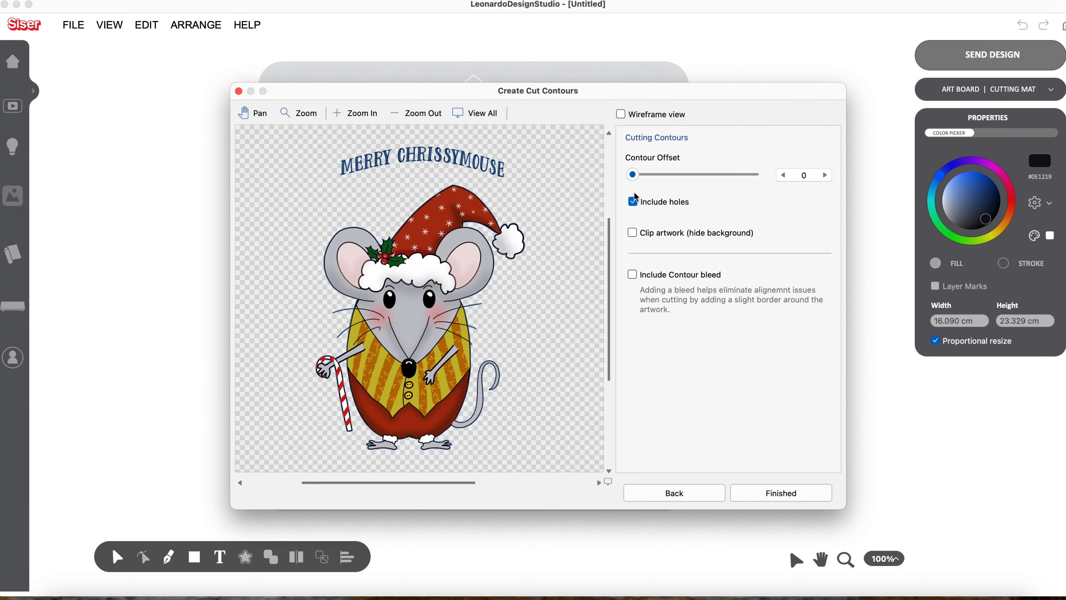
pyautogui.moveTo(633, 175)
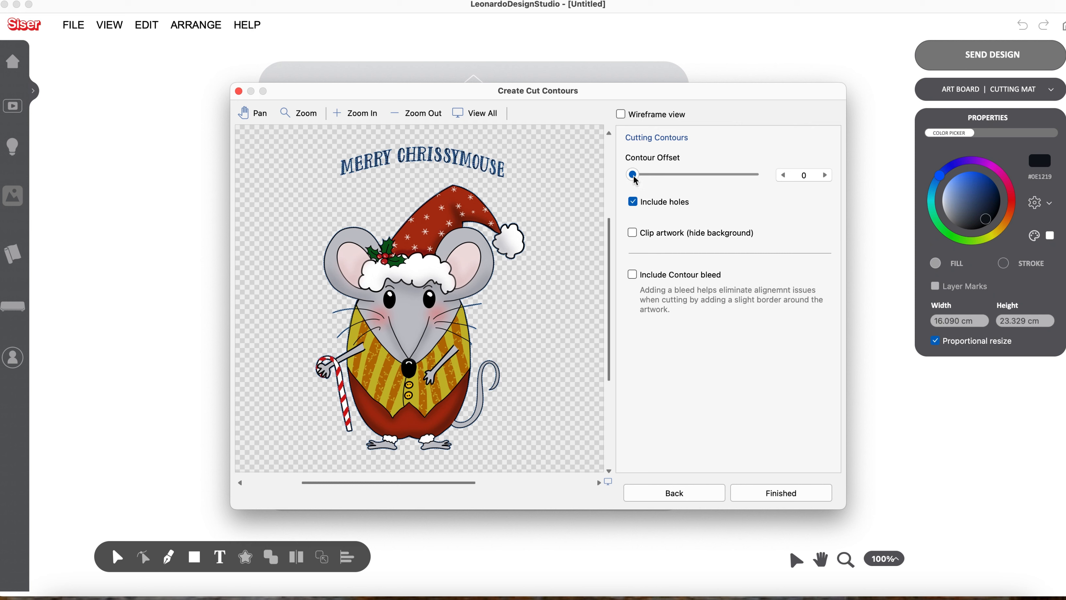
pyautogui.moveTo(633, 175); pyautogui.dragTo(680, 175)
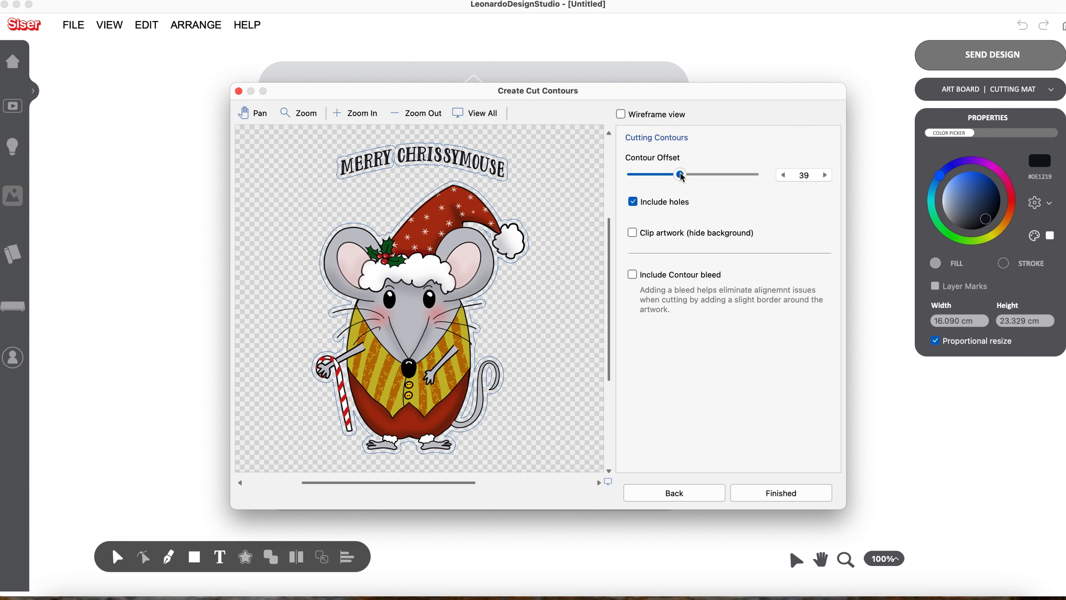
pyautogui.moveTo(681, 175); pyautogui.dragTo(647, 173)
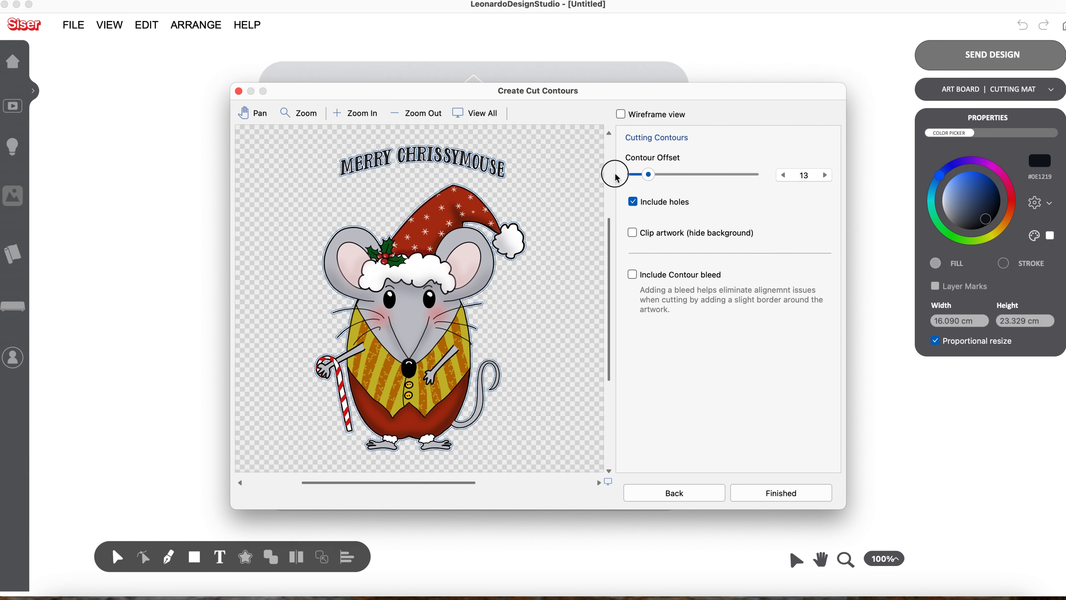
pyautogui.moveTo(647, 174); pyautogui.dragTo(631, 174)
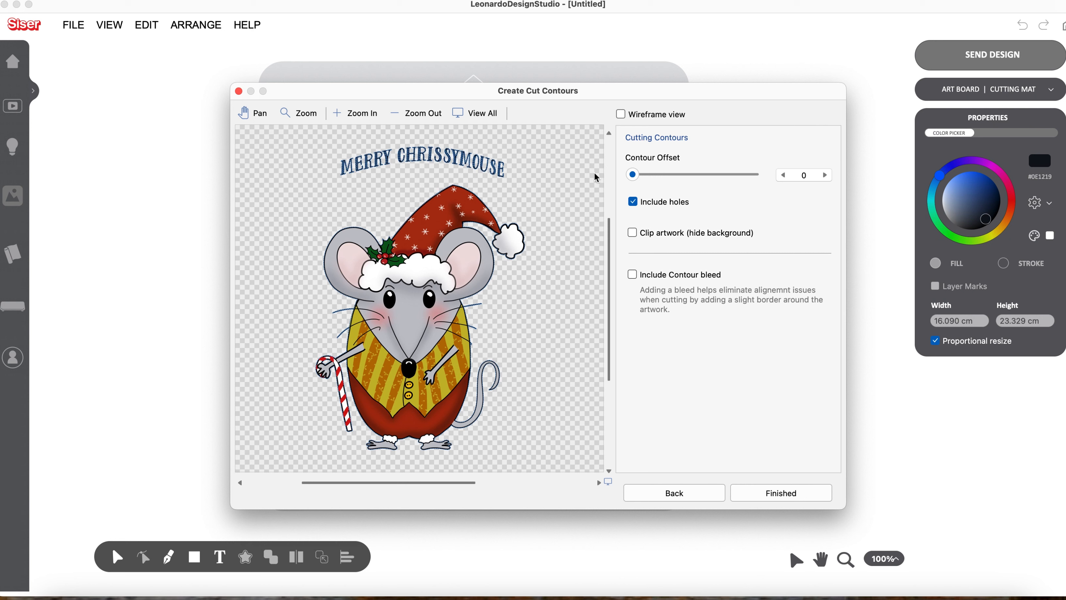
pyautogui.moveTo(624, 206)
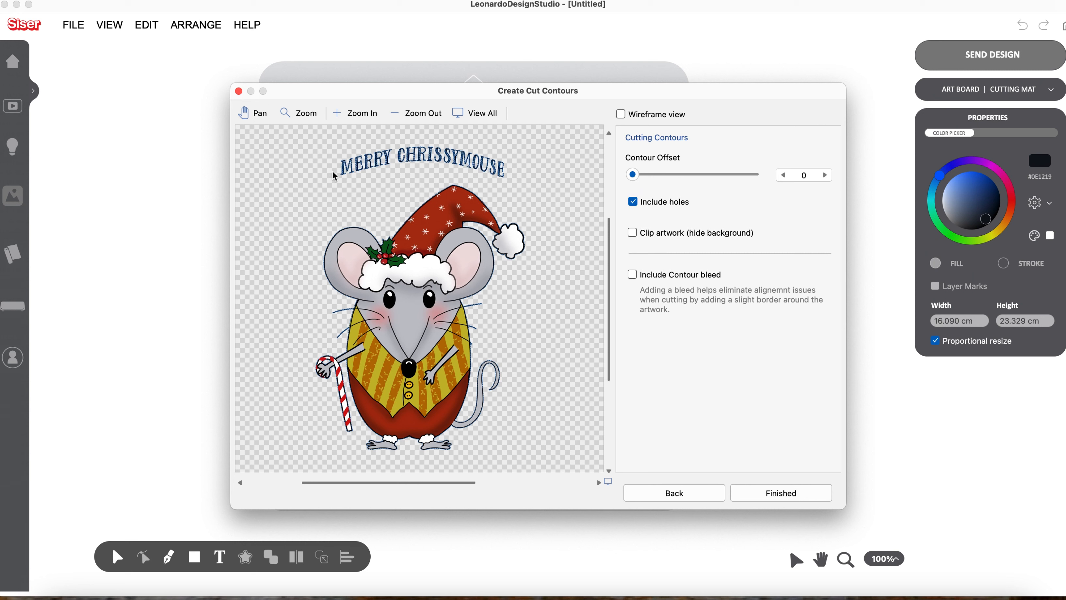
pyautogui.moveTo(355, 174)
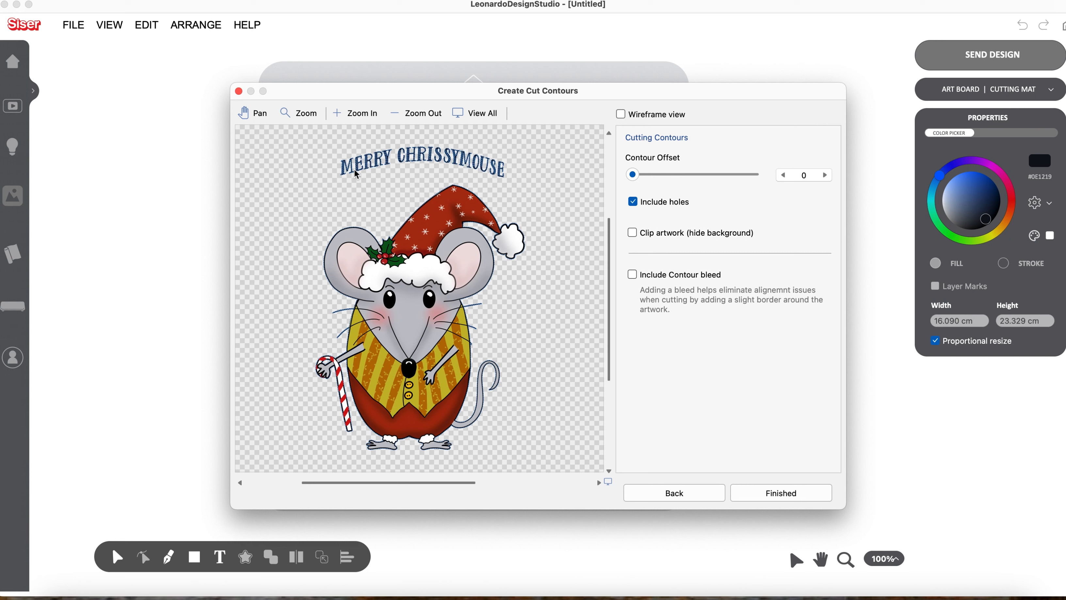
pyautogui.moveTo(623, 250)
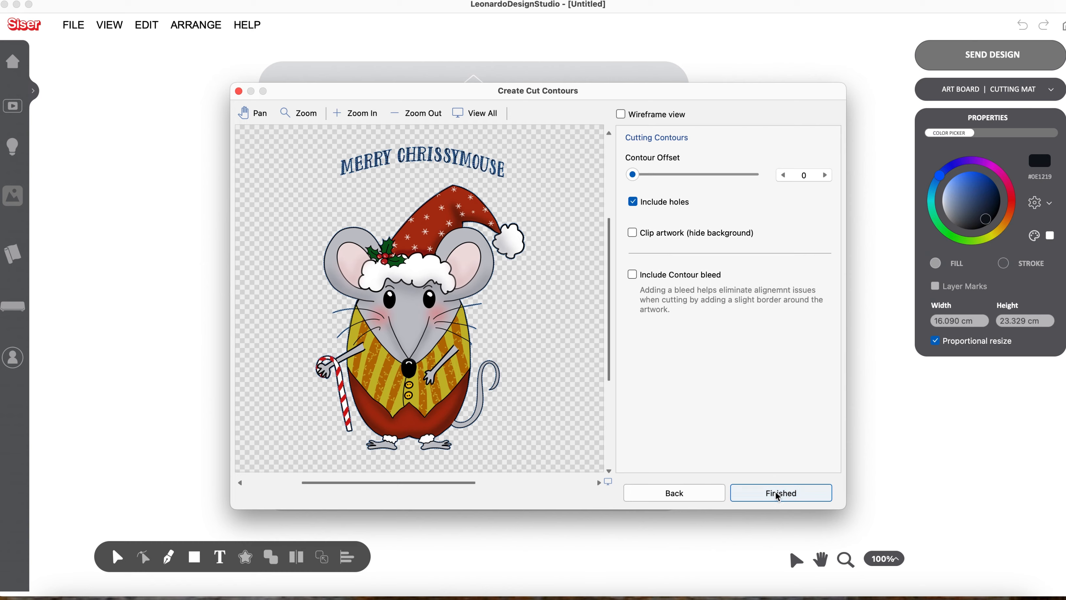
# Create the contours and scale the mouse to about 16.0 × 23.2 cm on the A4 board.
pyautogui.click(780, 493)
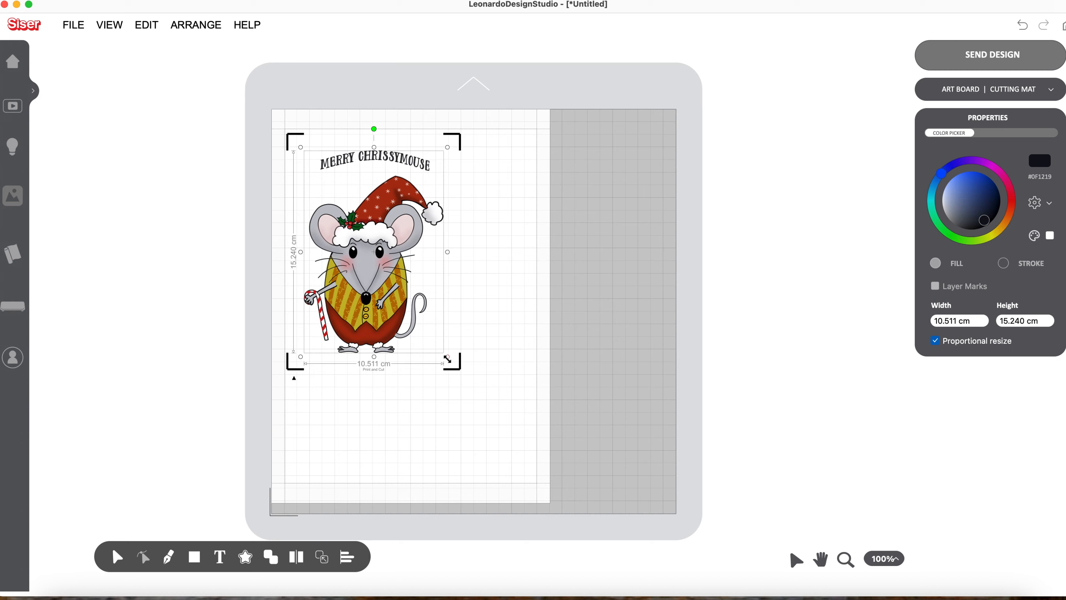
pyautogui.moveTo(447, 361); pyautogui.dragTo(480, 398)
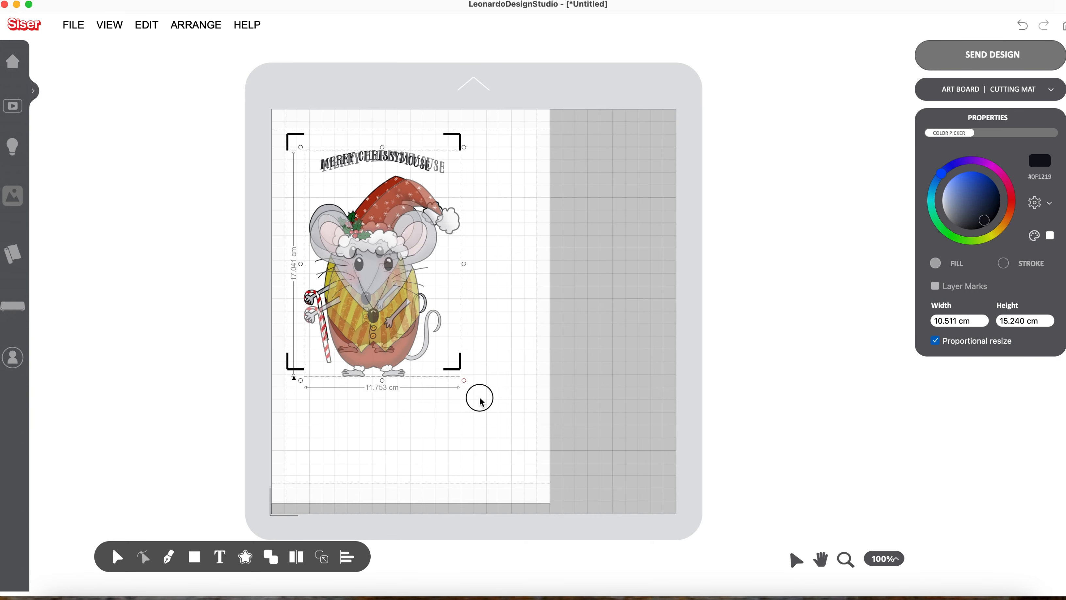
pyautogui.moveTo(480, 398); pyautogui.dragTo(524, 459)
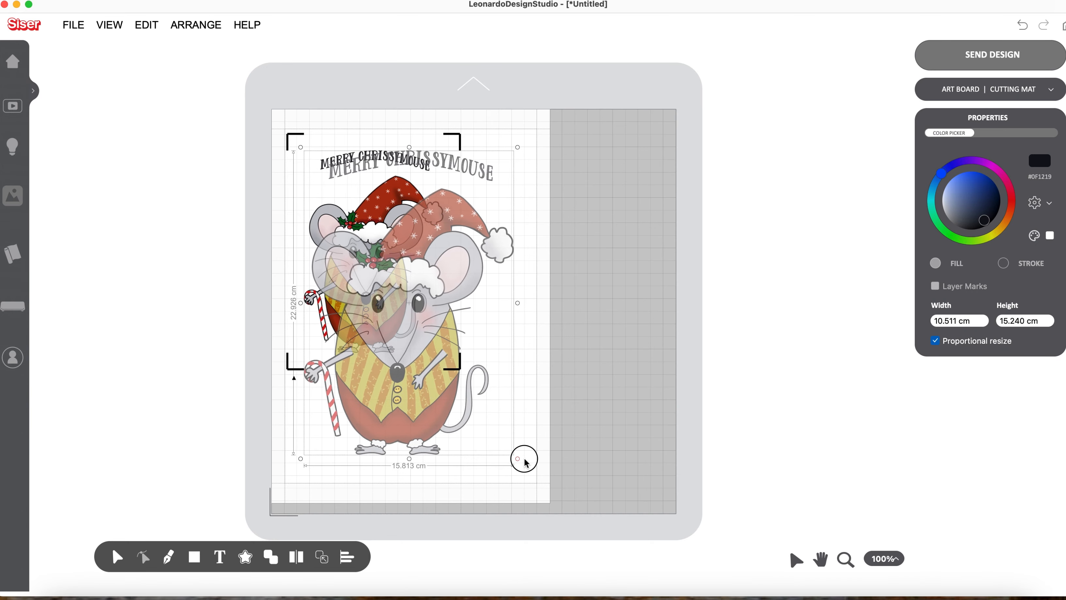
pyautogui.moveTo(524, 460); pyautogui.dragTo(528, 467)
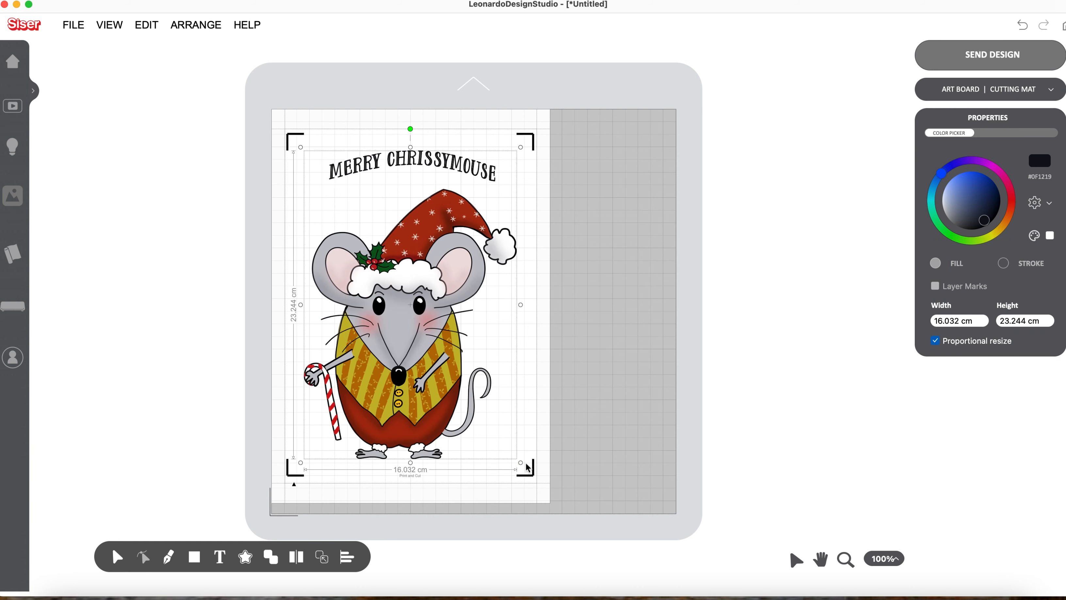
pyautogui.moveTo(678, 389)
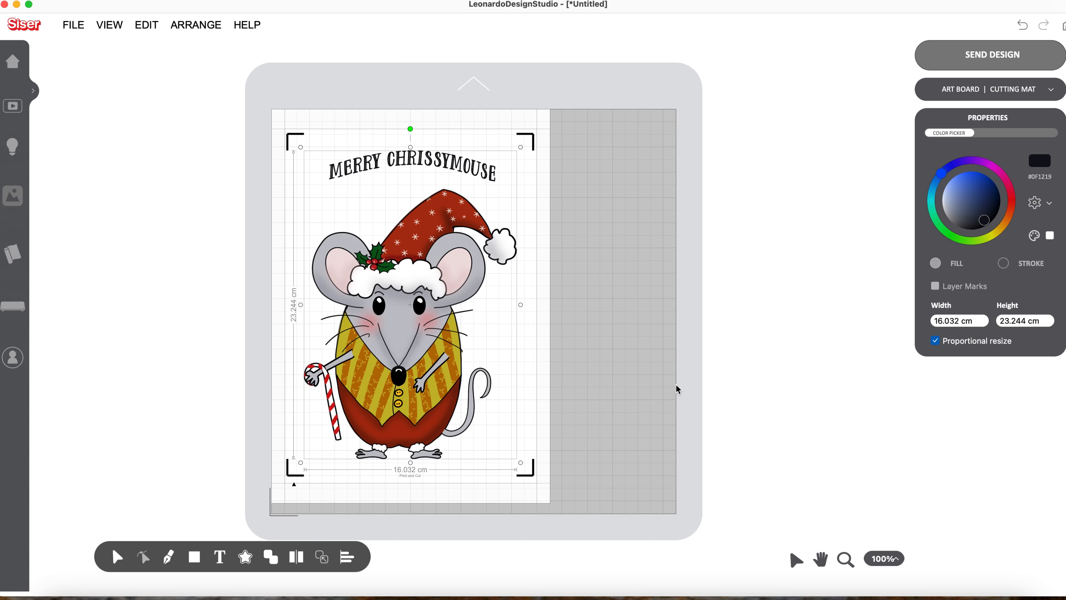
pyautogui.moveTo(990, 55)
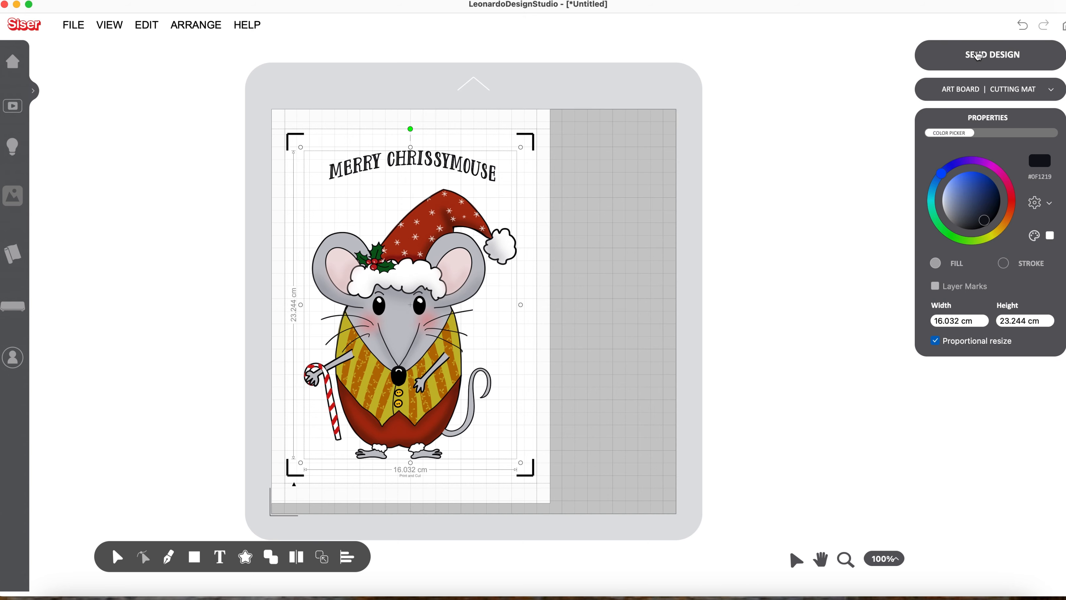
# View the Cutting Contours in Send Design, then switch to the Print Artwork view.
pyautogui.click(988, 55)
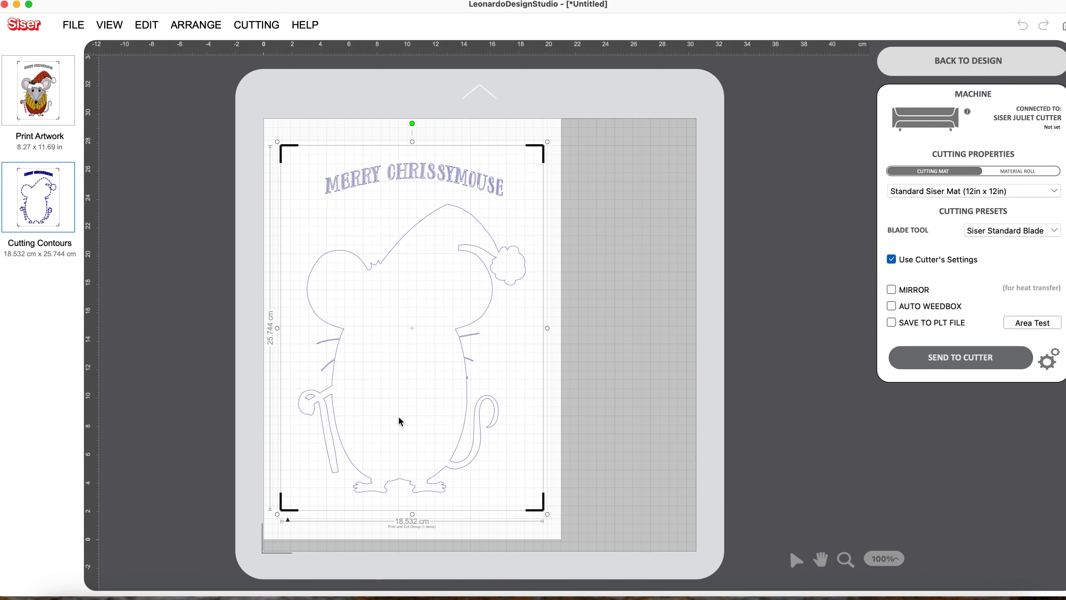
pyautogui.moveTo(637, 319)
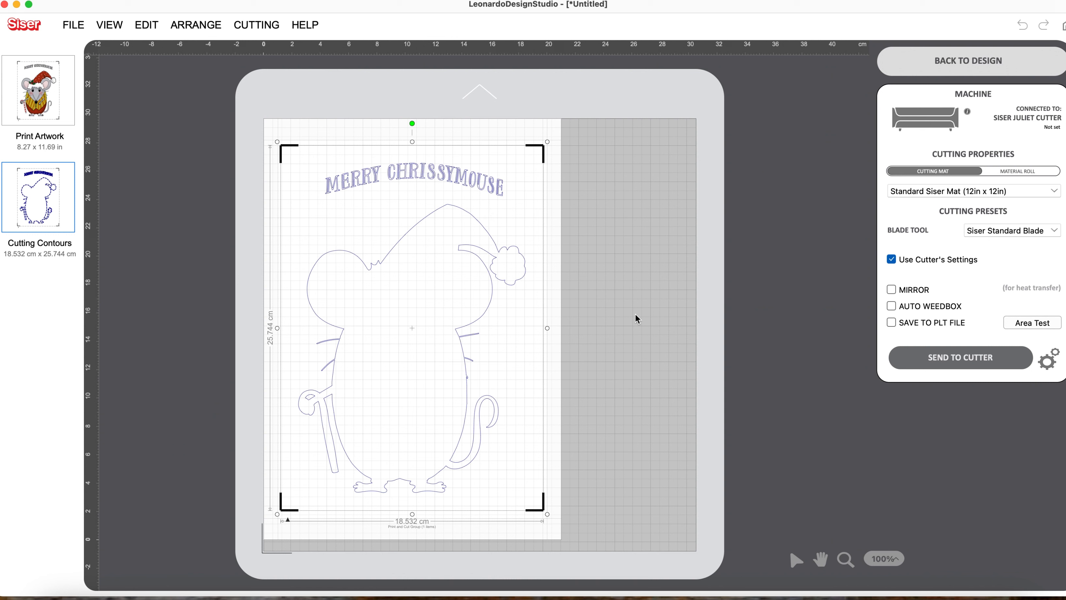
pyautogui.moveTo(655, 316)
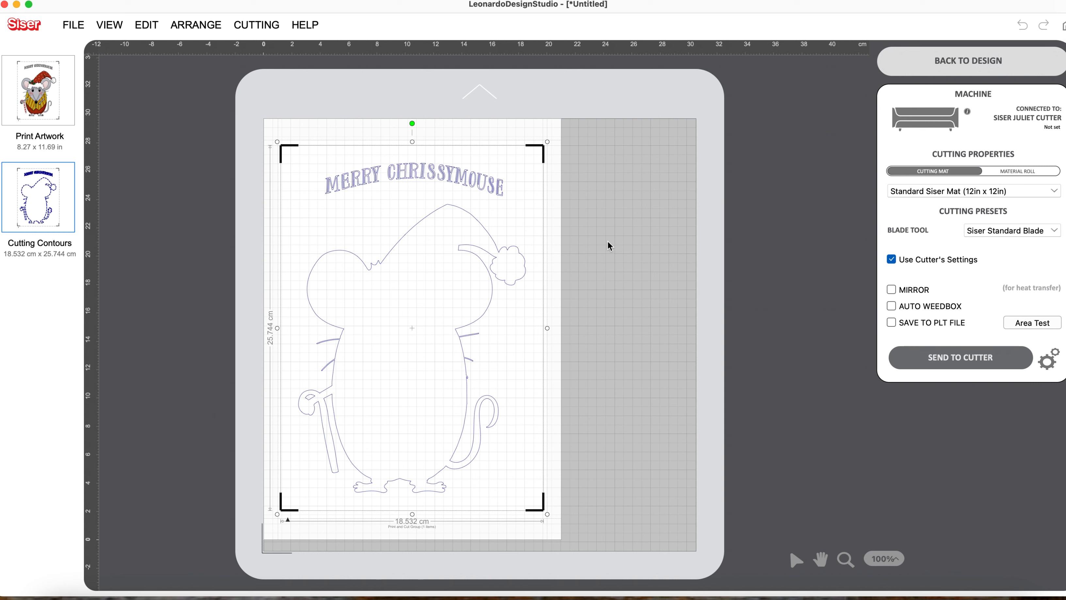
pyautogui.moveTo(430, 169)
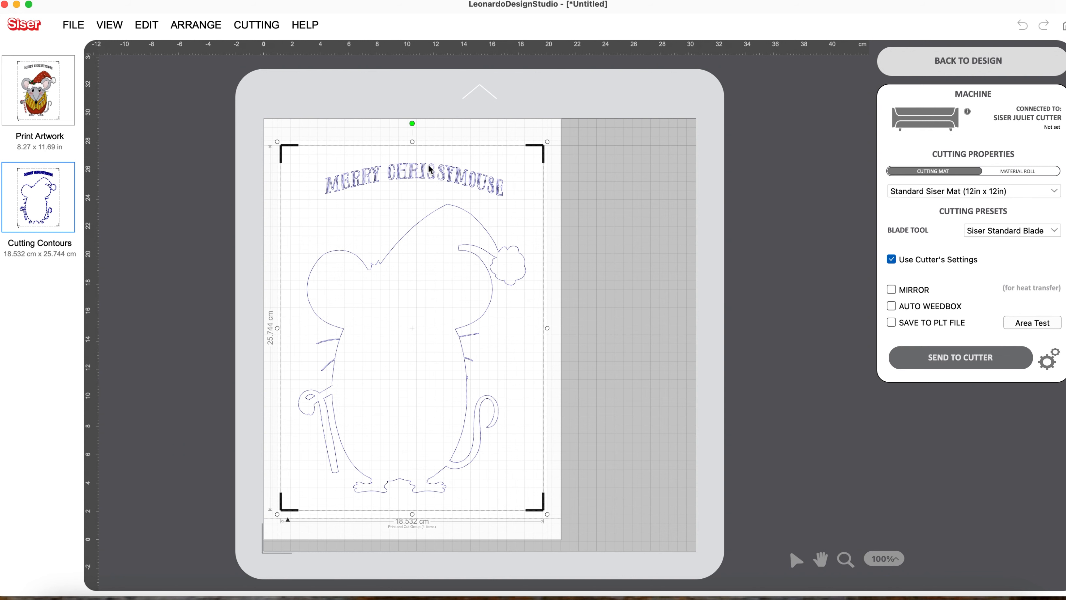
pyautogui.moveTo(522, 211)
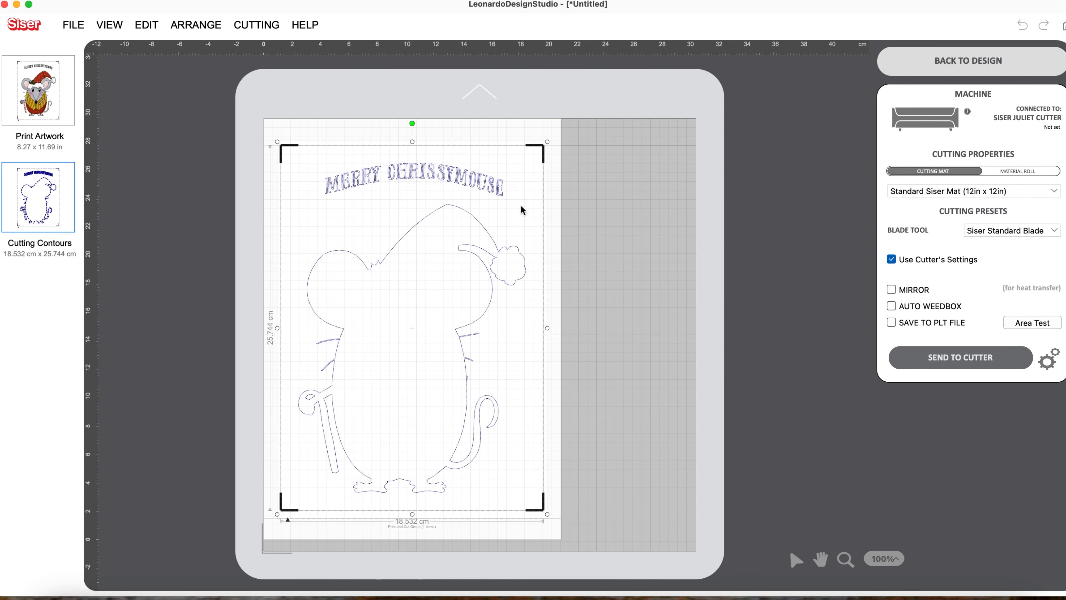
pyautogui.click(922, 109)
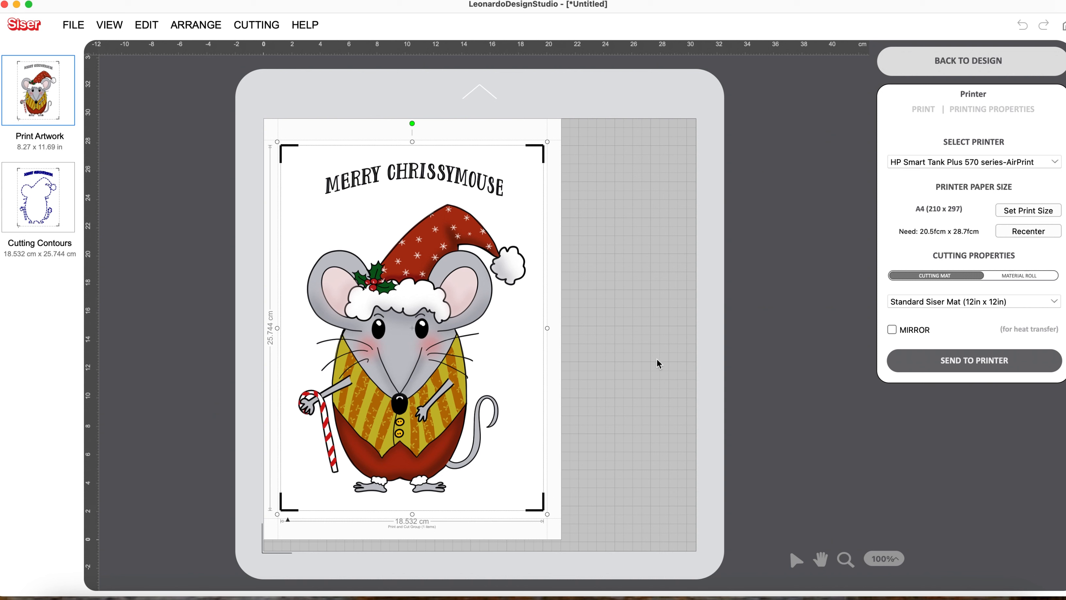